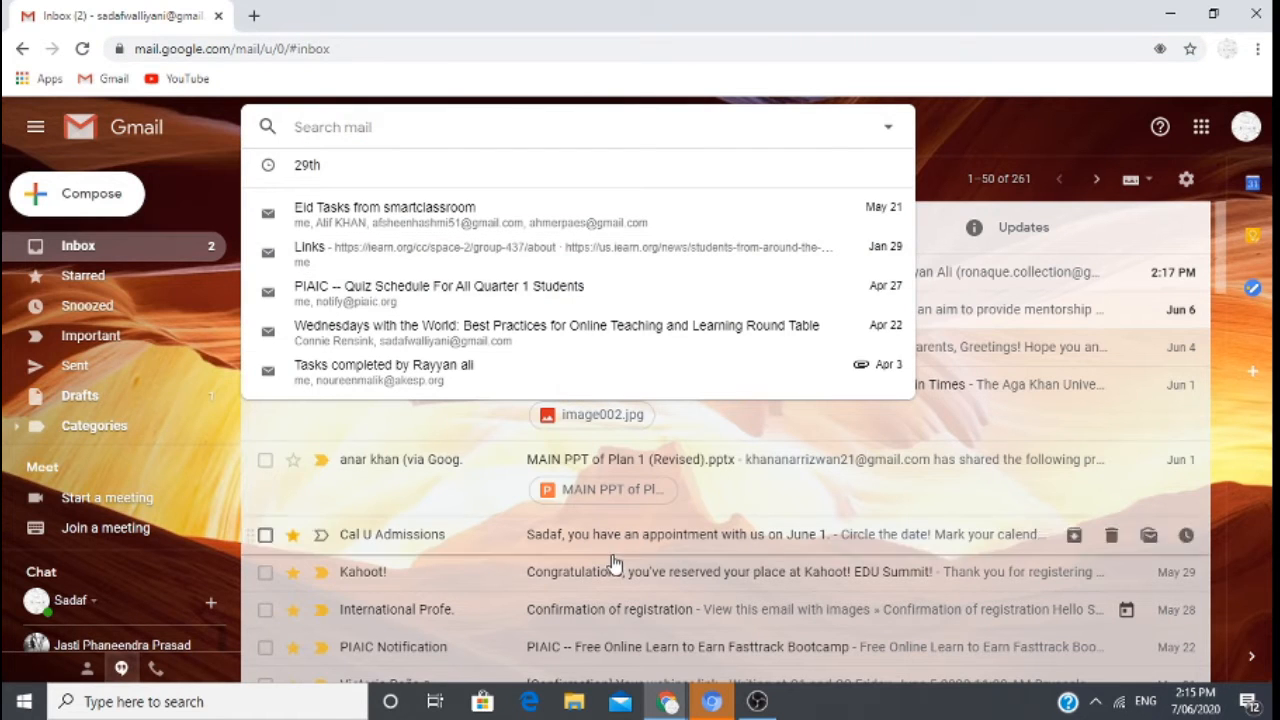
pyautogui.moveTo(968, 80)
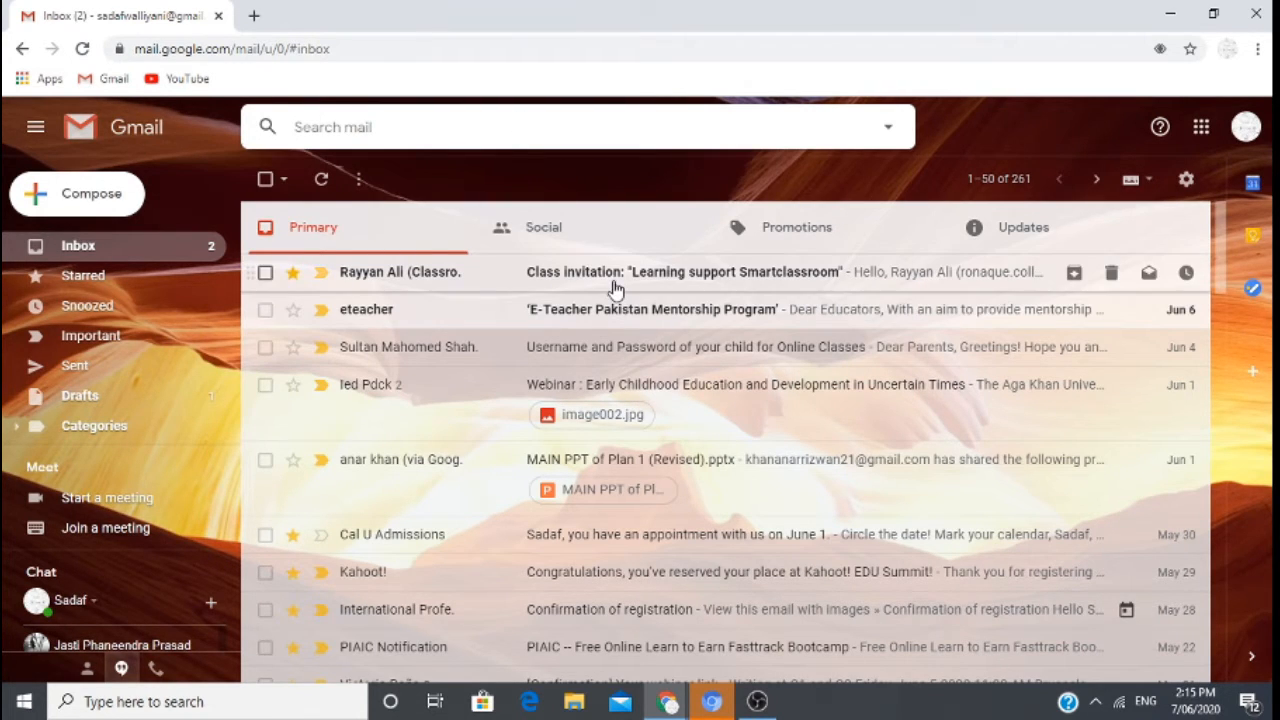
pyautogui.moveTo(620, 290)
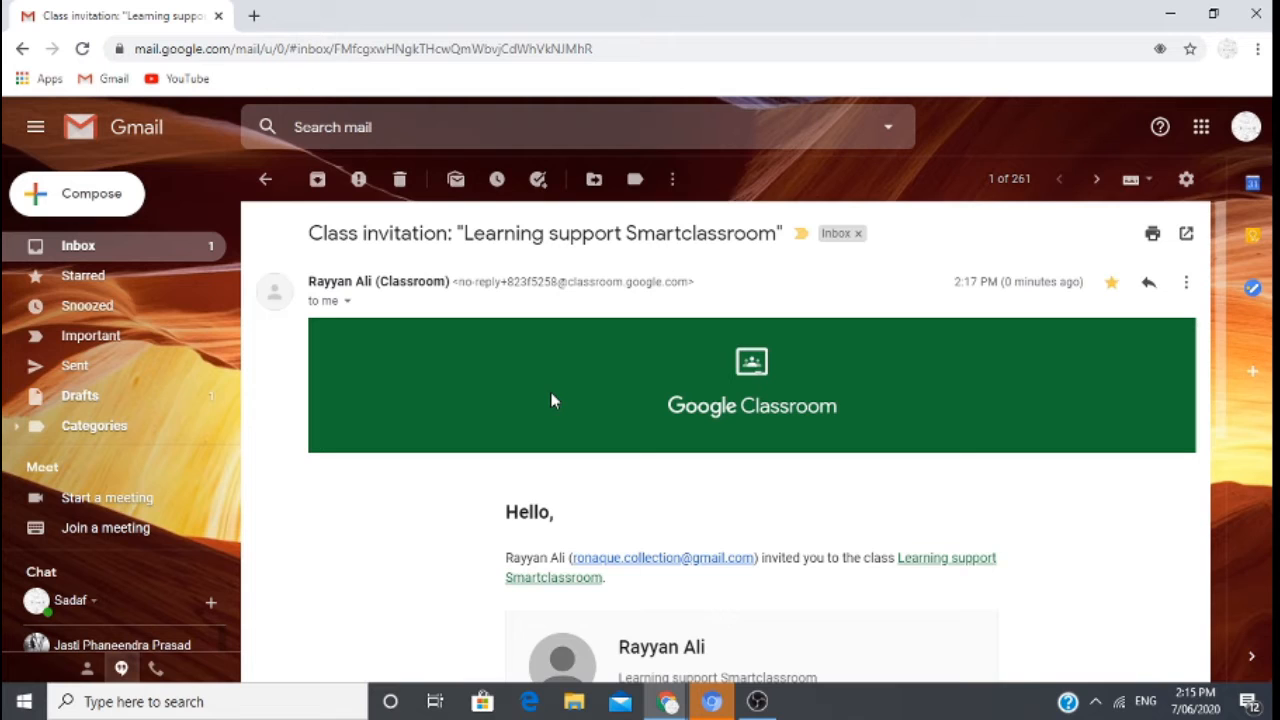
pyautogui.moveTo(836, 660)
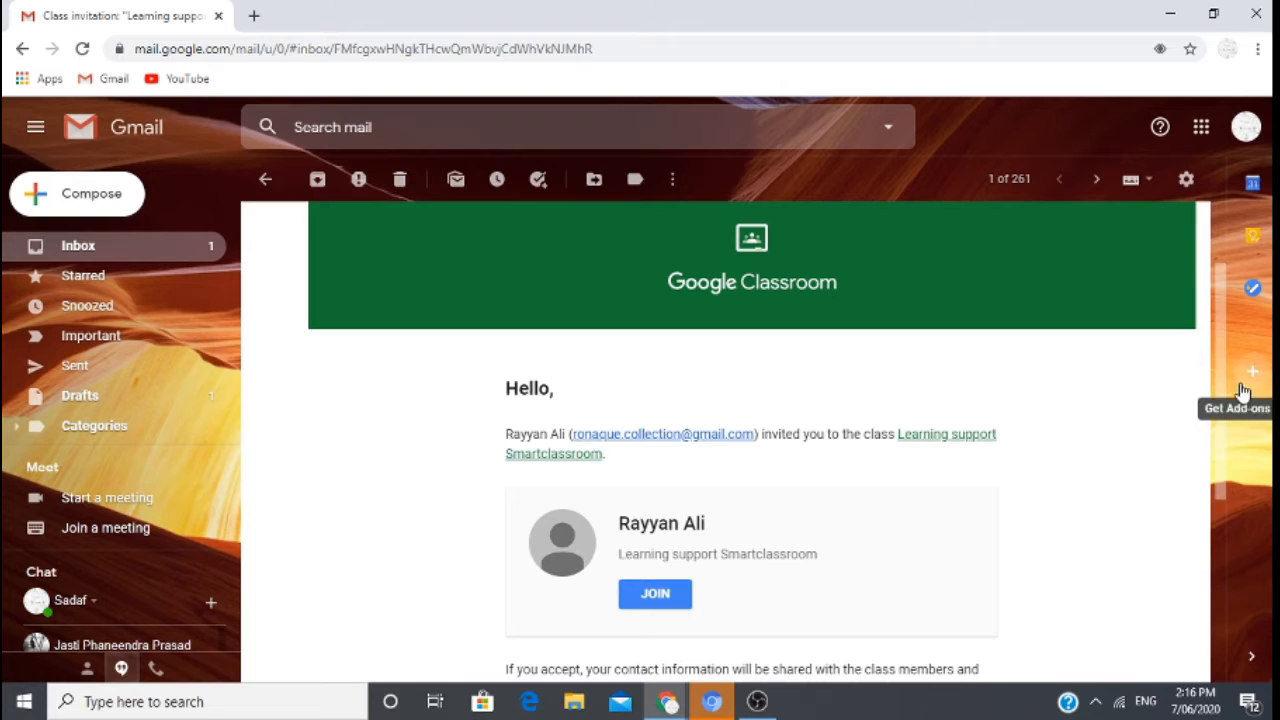
pyautogui.scroll(3)
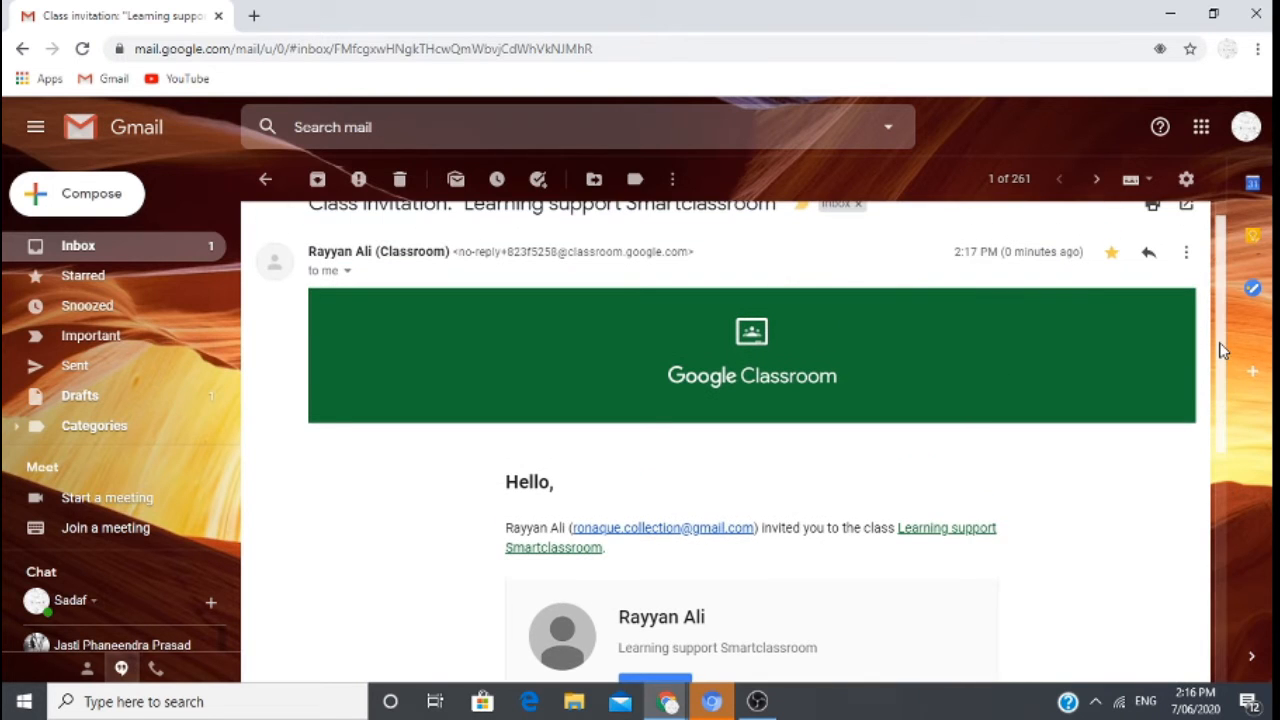
pyautogui.moveTo(1186, 180)
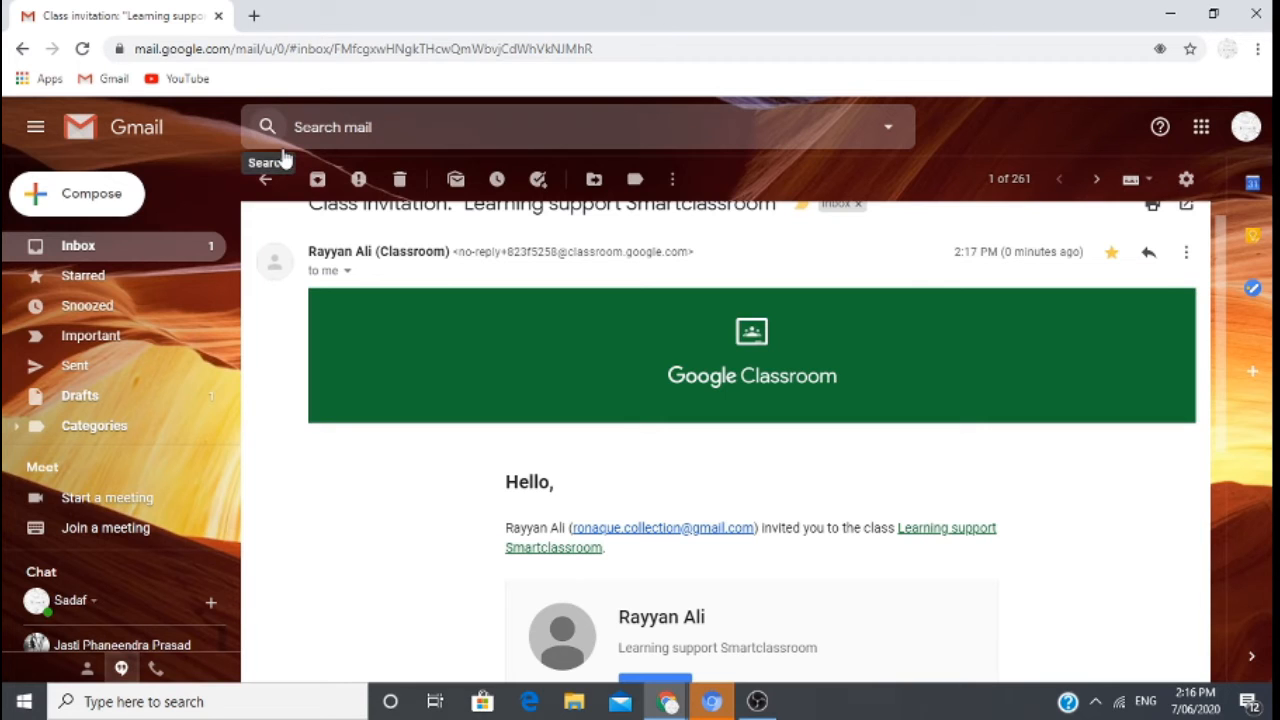
pyautogui.moveTo(1200, 140)
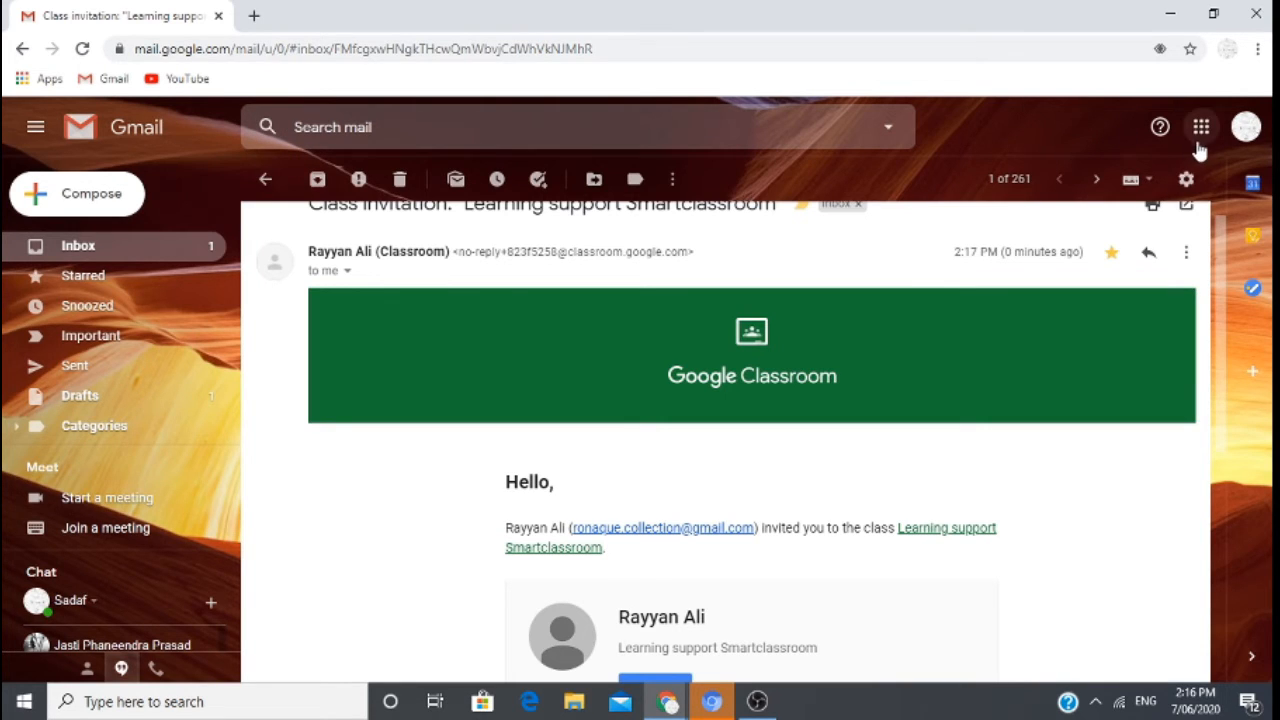
pyautogui.moveTo(1200, 128)
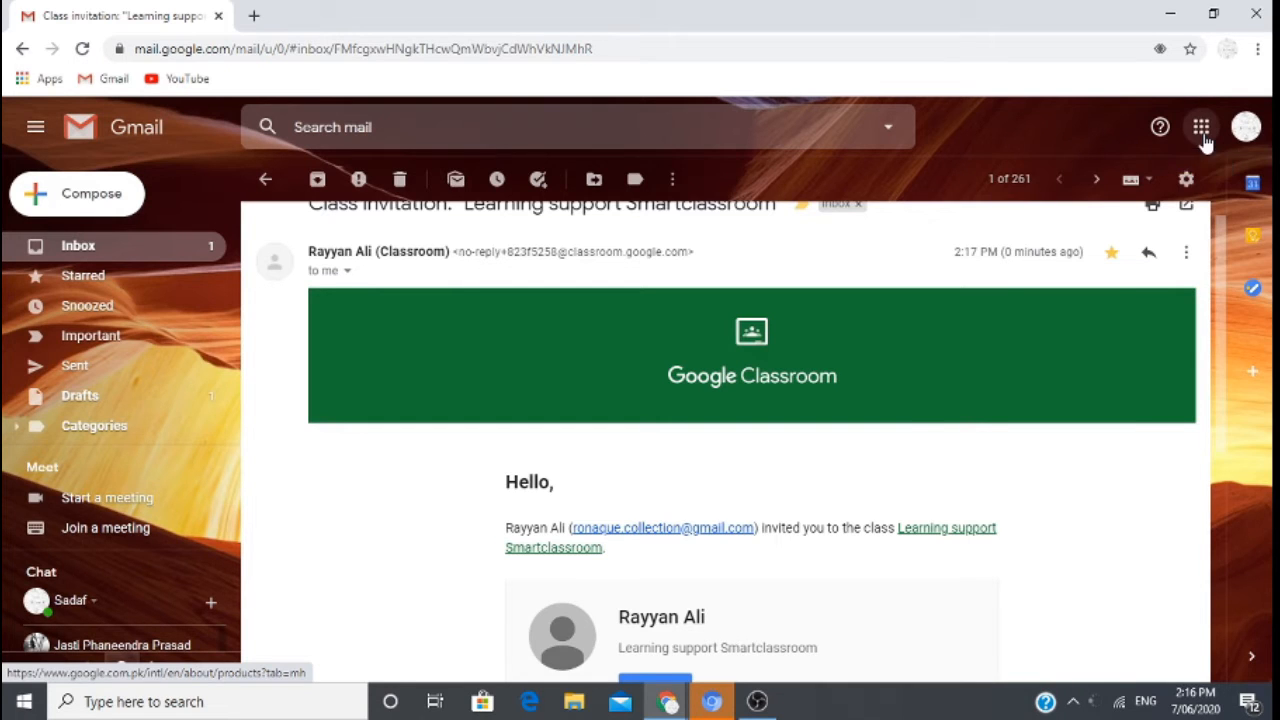
# Launch Google Classroom from the Google apps grid into a new tab.
pyautogui.click(1200, 128)
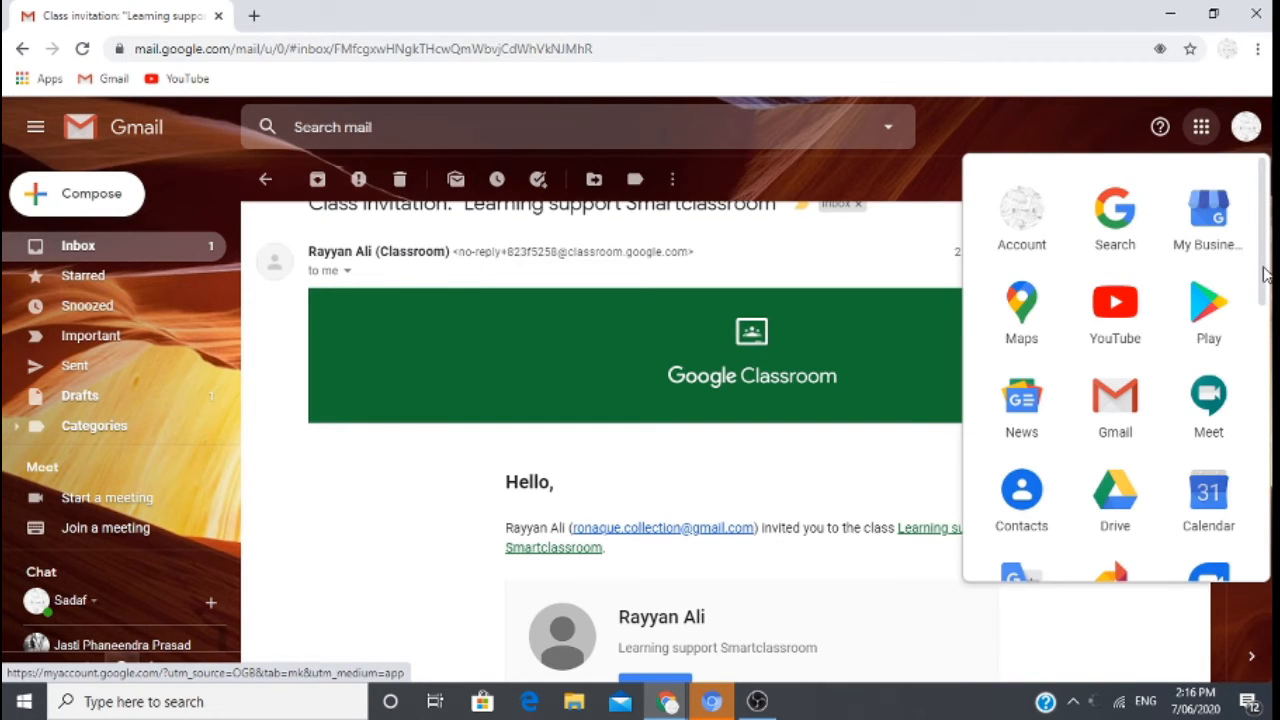
pyautogui.scroll(-3)
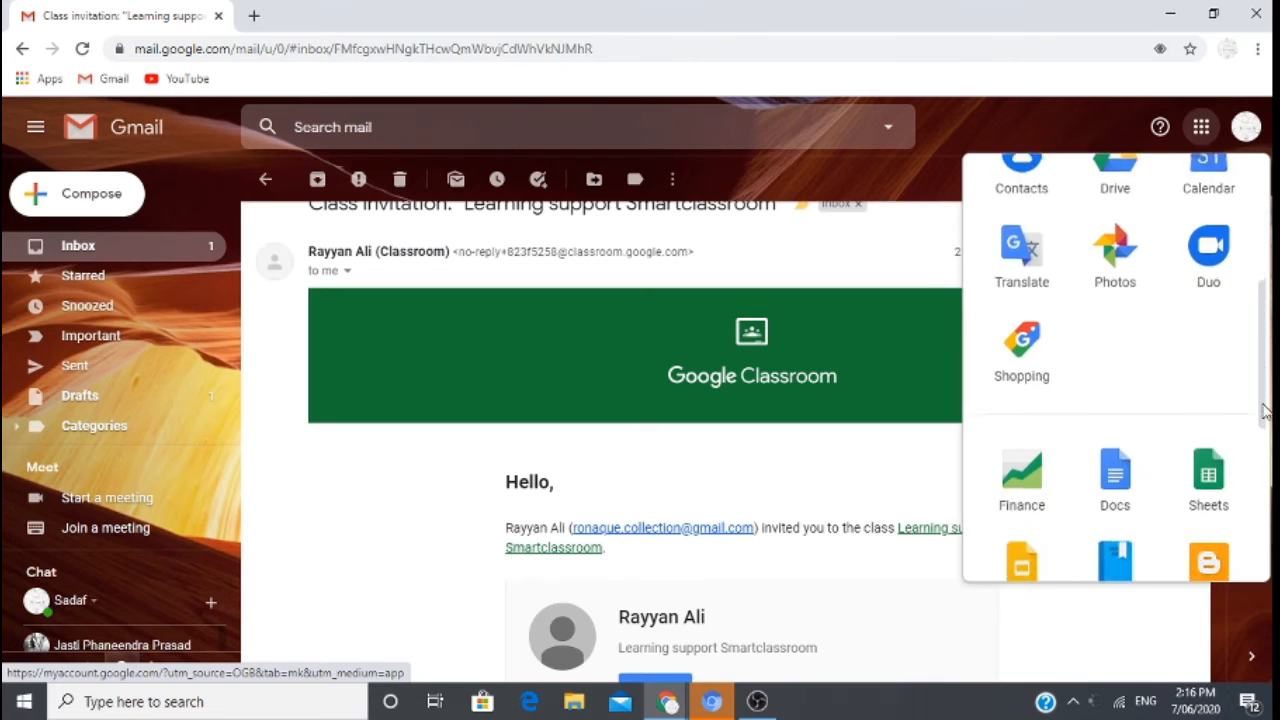
pyautogui.scroll(-3)
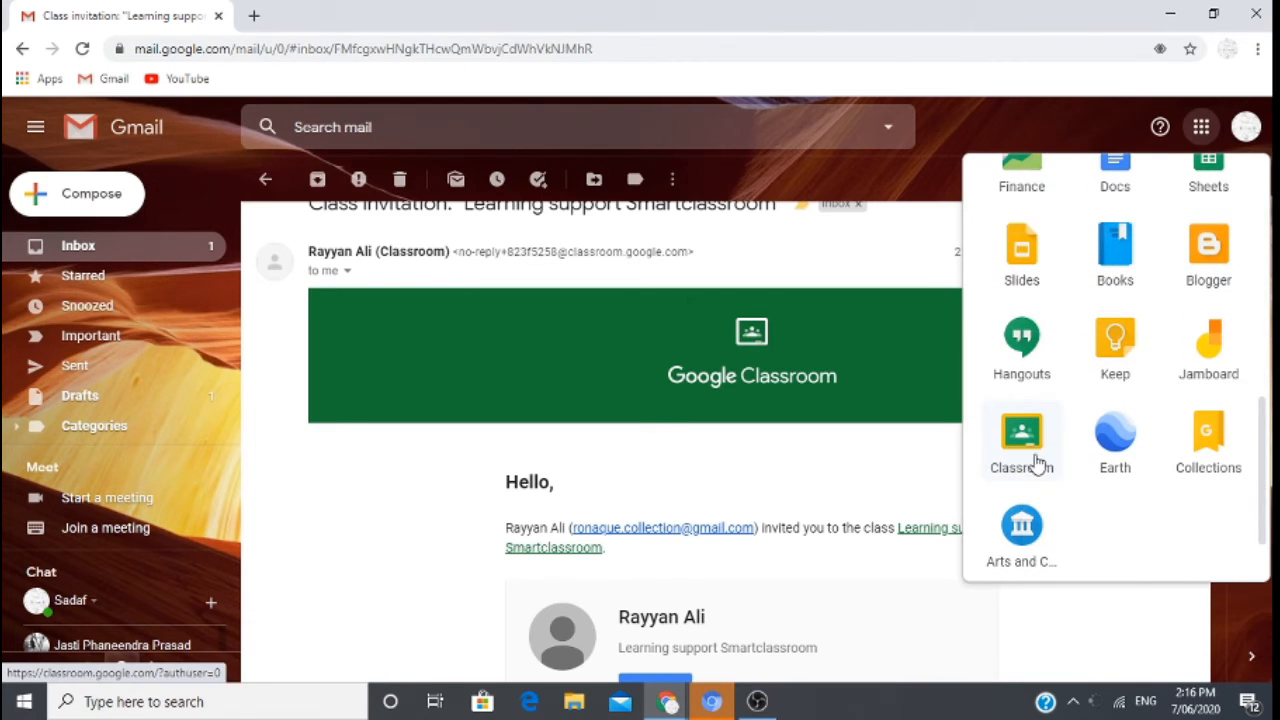
pyautogui.click(1020, 432)
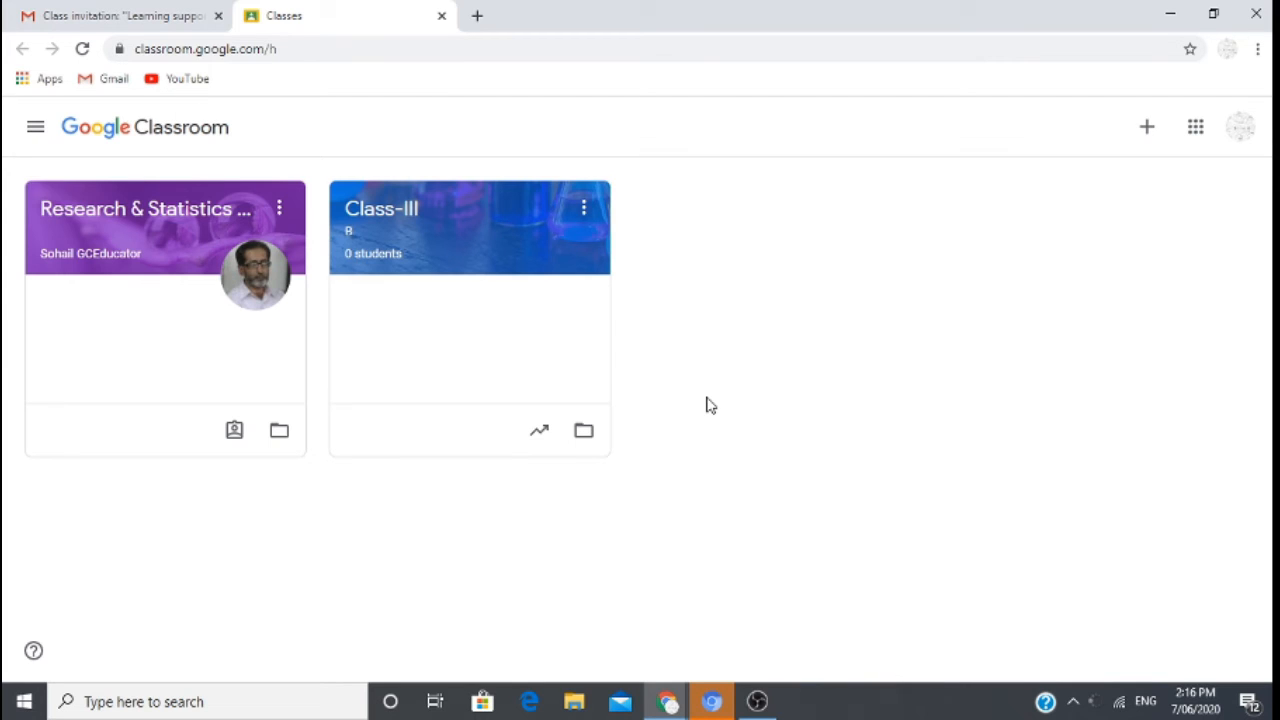
pyautogui.moveTo(1130, 192)
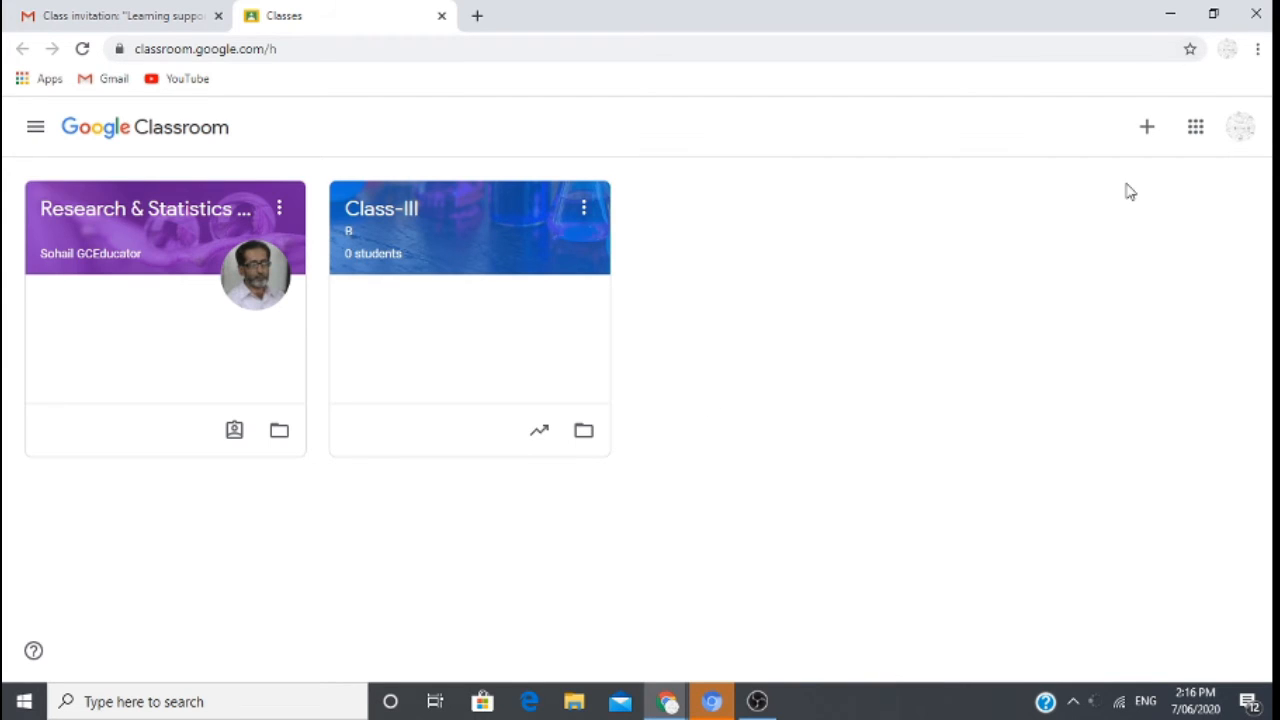
pyautogui.moveTo(1148, 128)
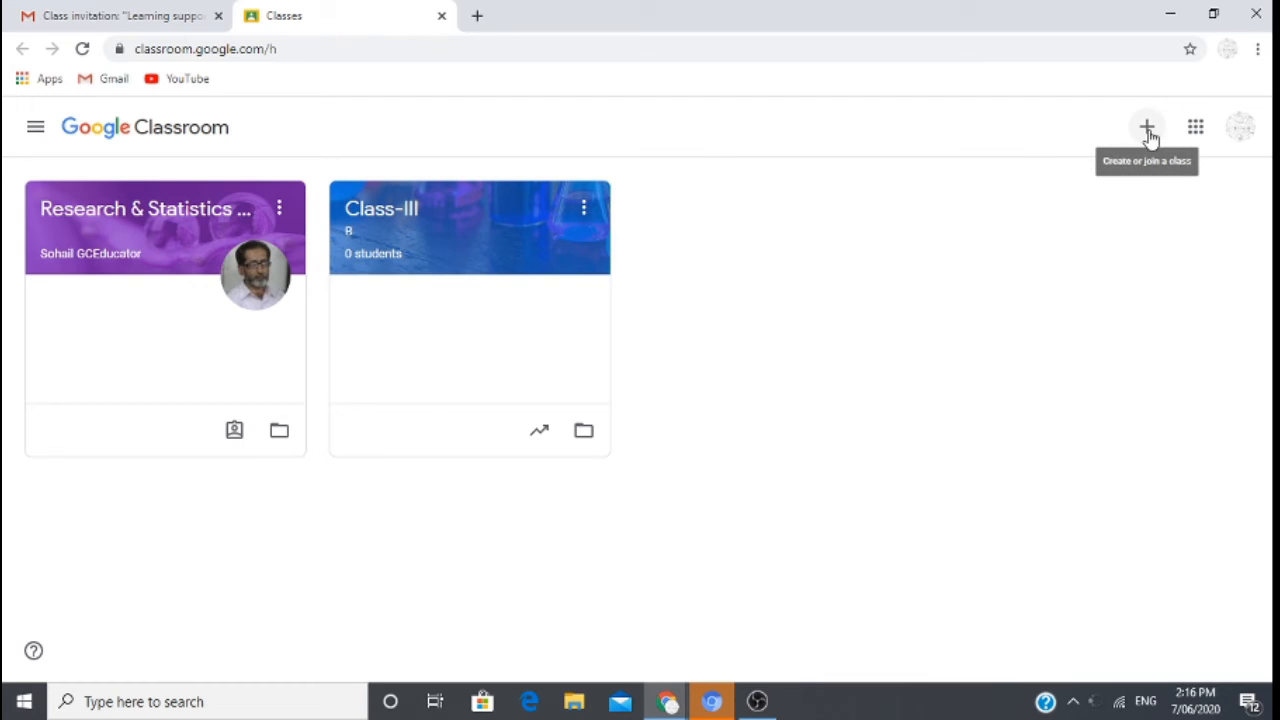
# Reveal the Join class / Create class choices from the + button on the Classes page.
pyautogui.click(1148, 128)
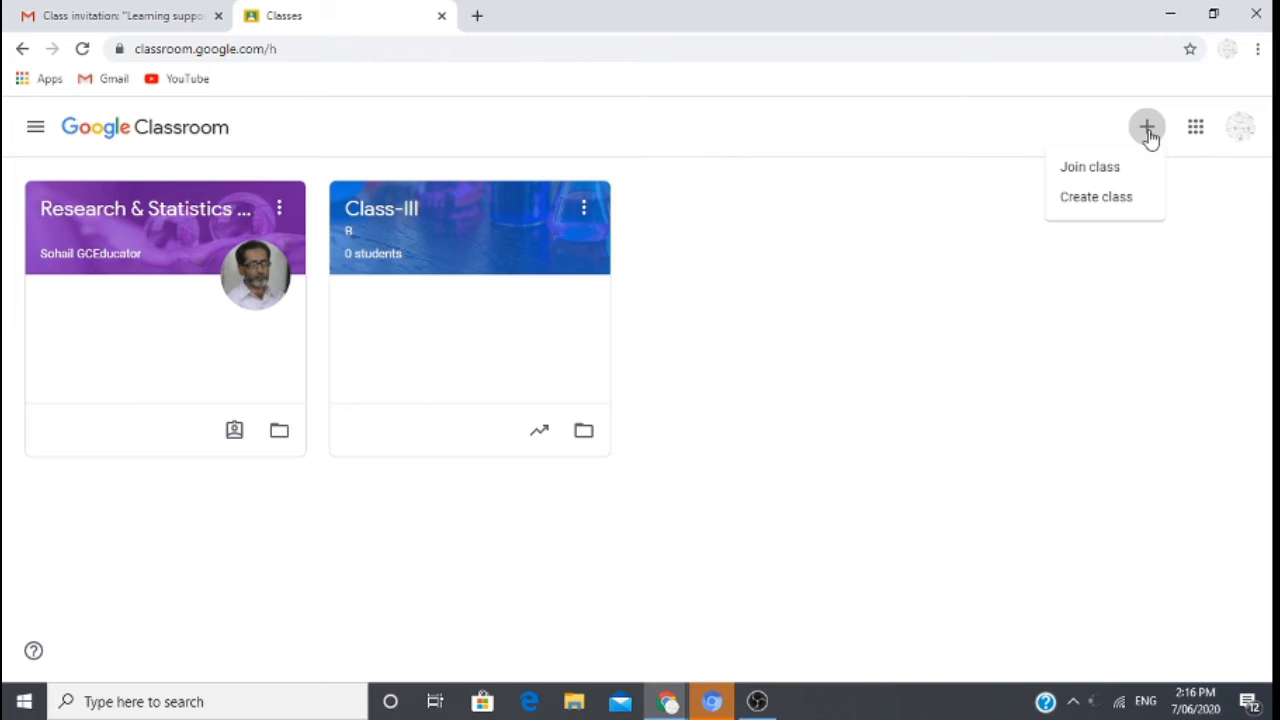
pyautogui.click(1088, 166)
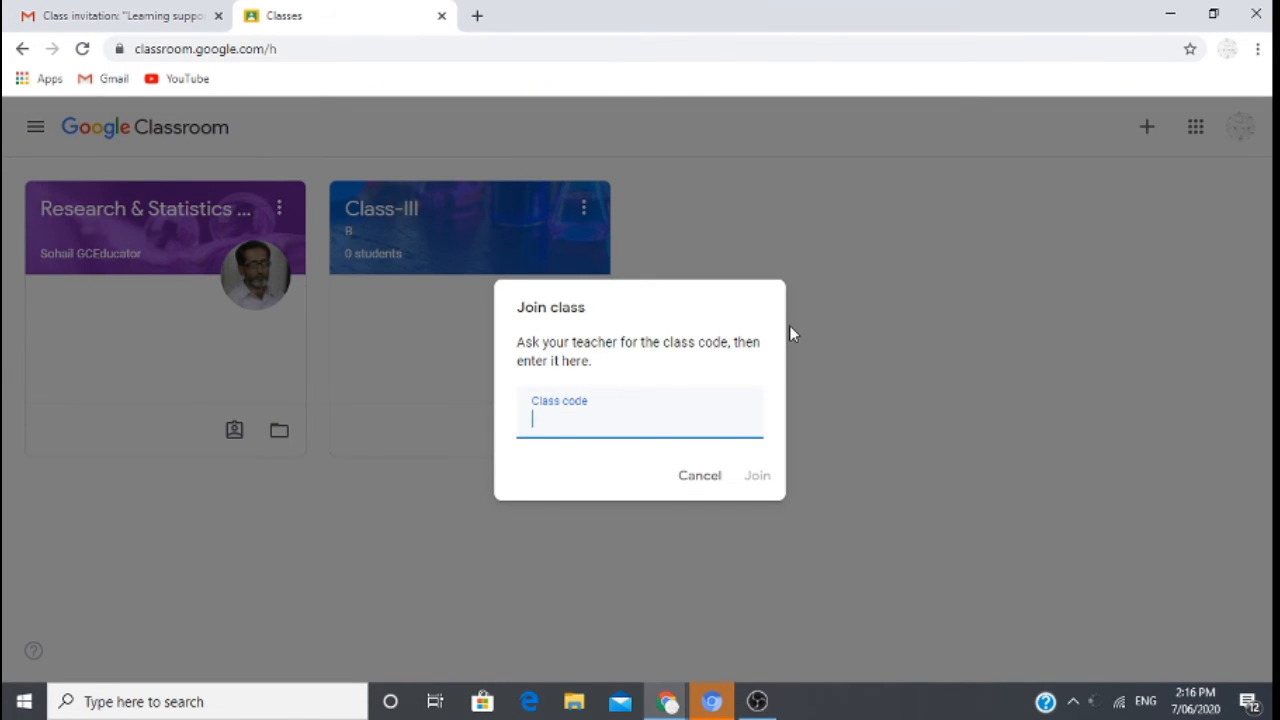
pyautogui.press('alt+tab')
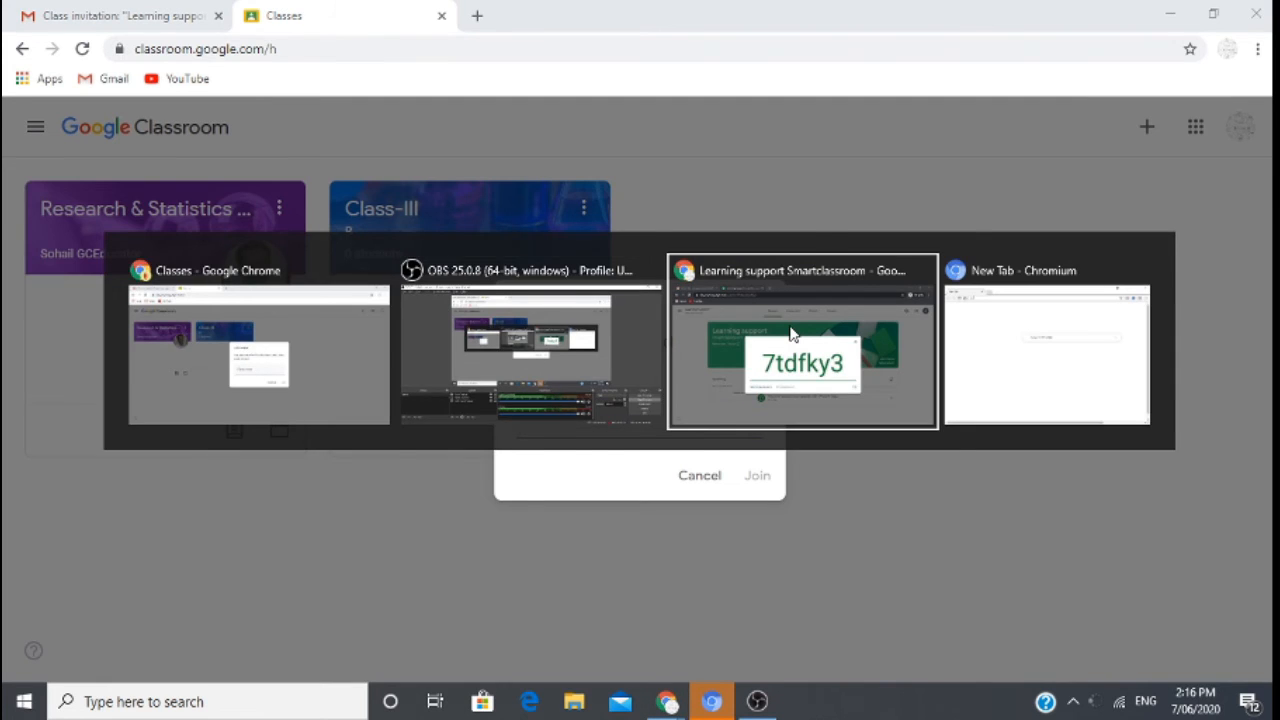
pyautogui.click(804, 340)
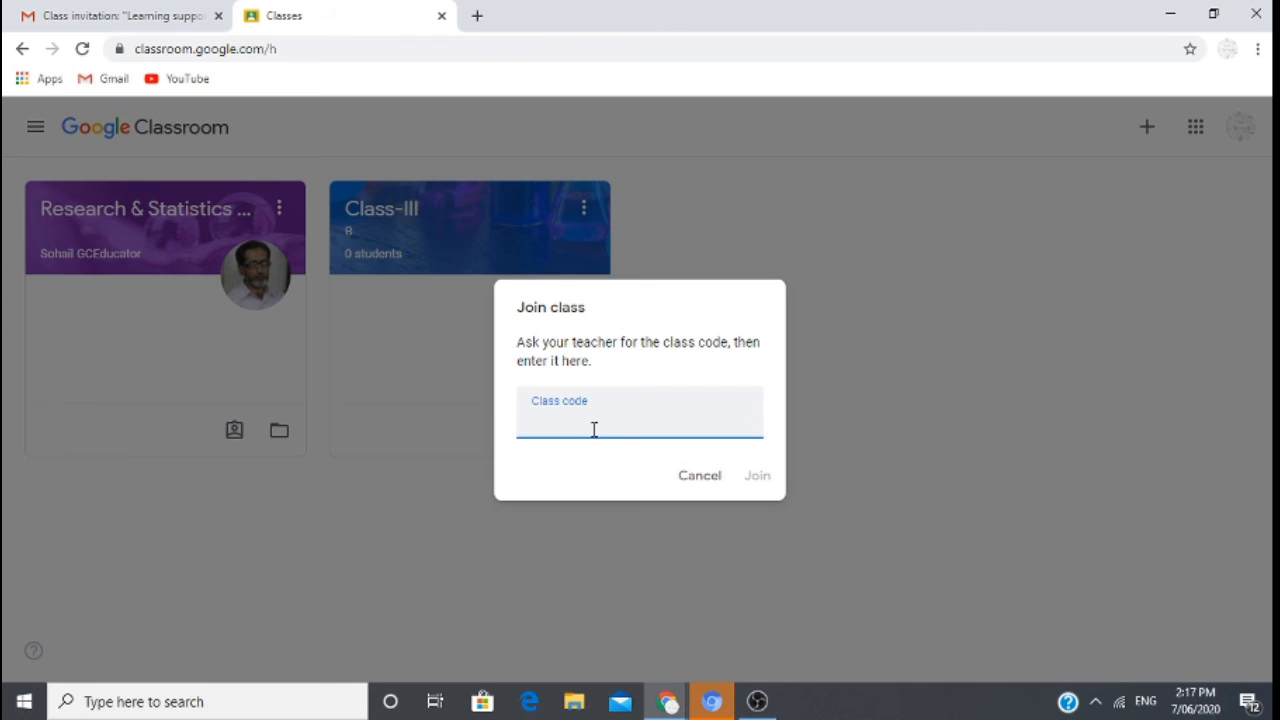
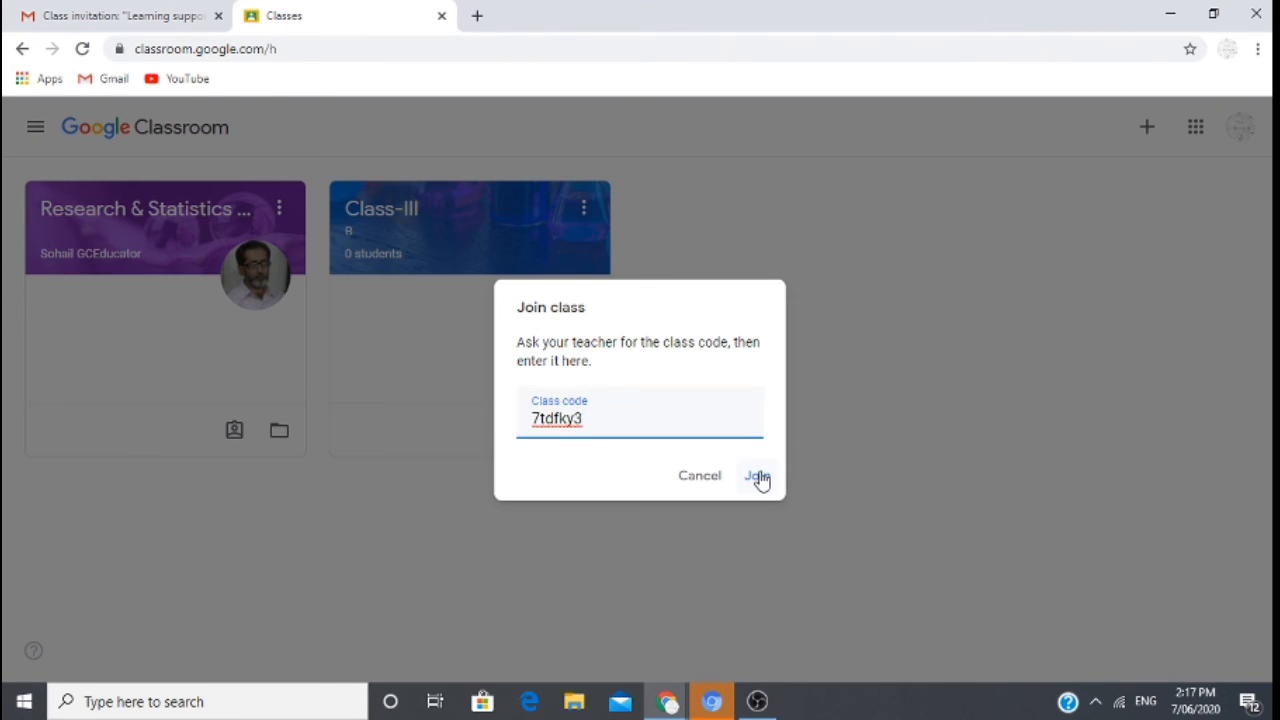
pyautogui.click(756, 476)
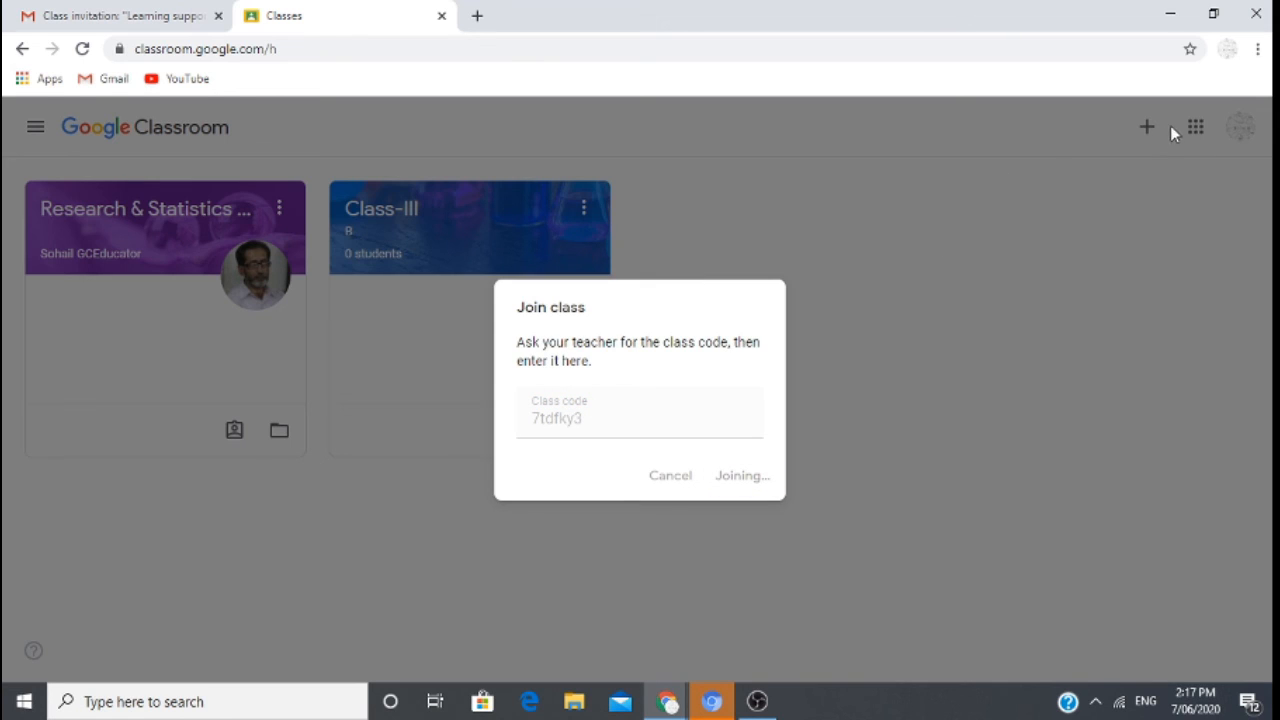
pyautogui.moveTo(724, 456)
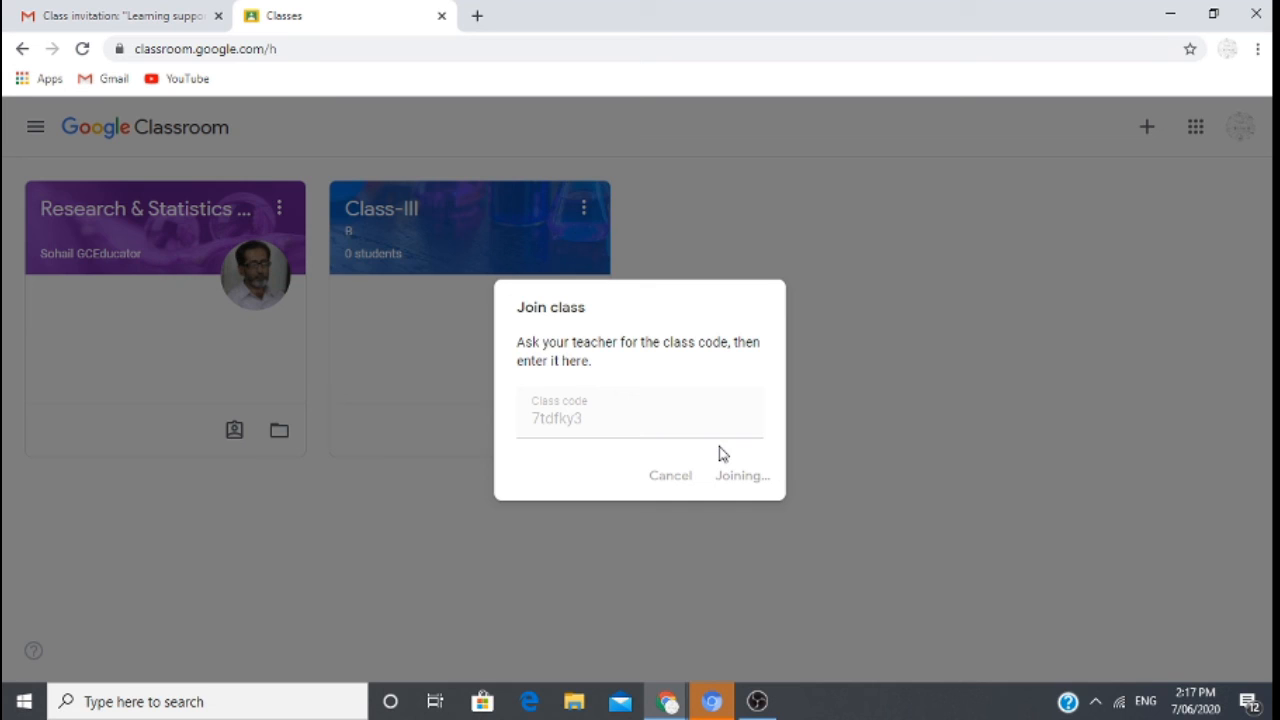